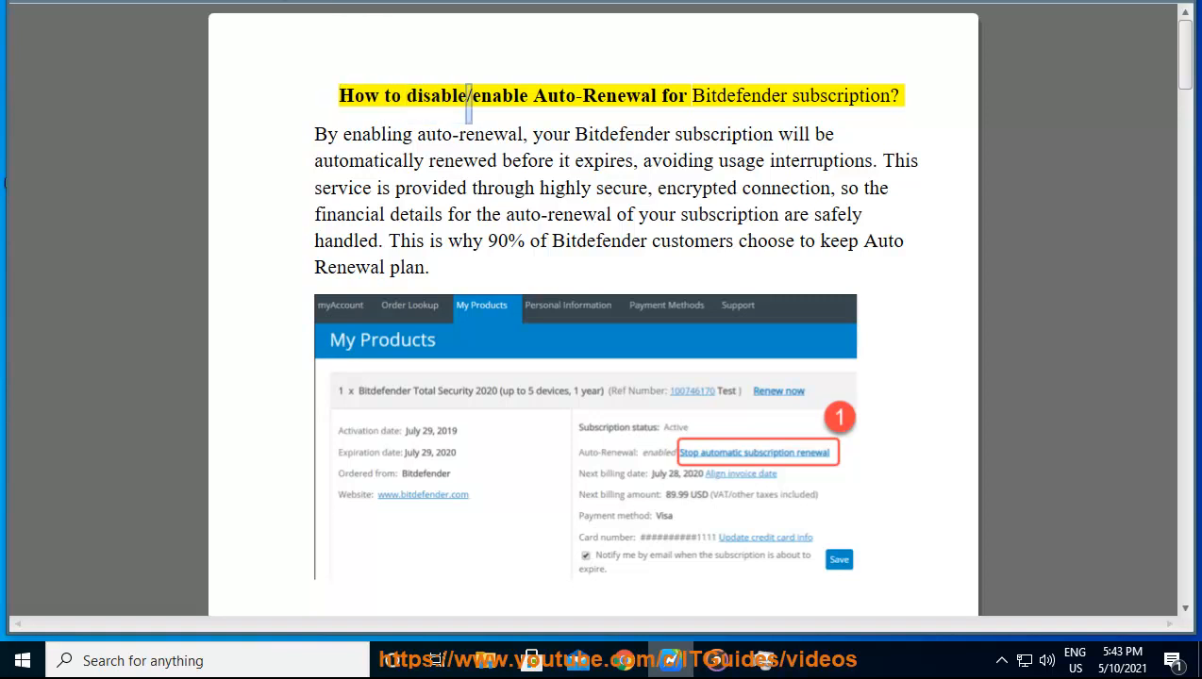
Start Read Aloud and follow the title, intro and refund note to 'From Bitdefender Central'.
double_click(839, 96)
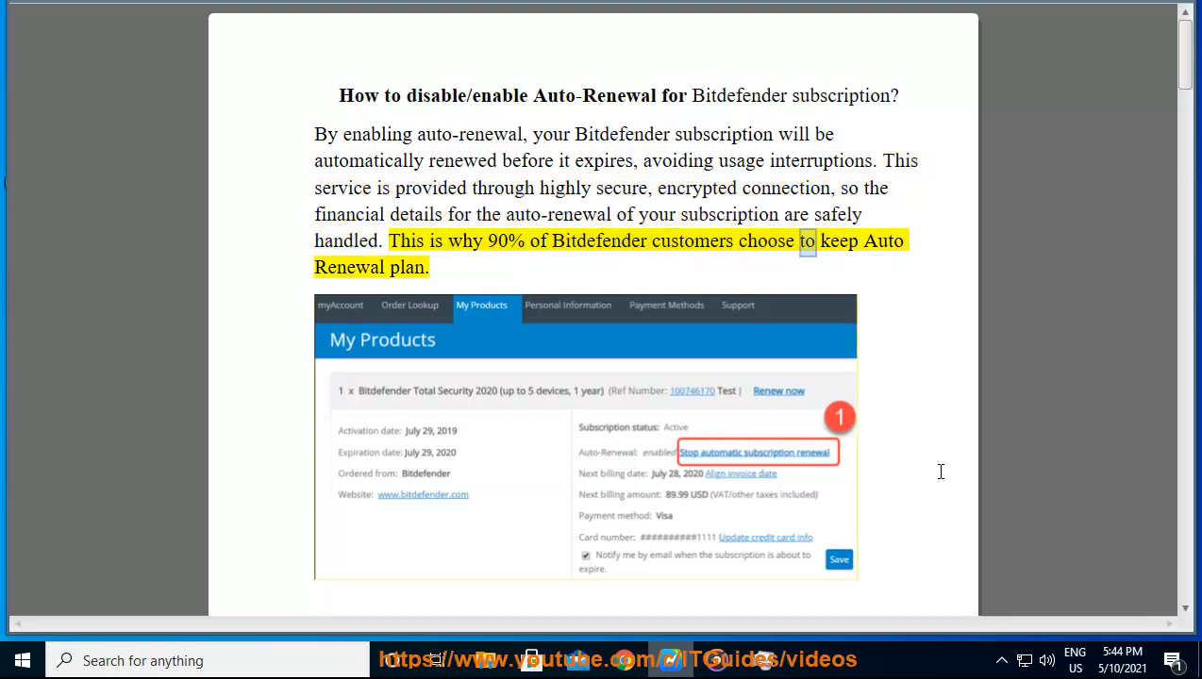
scroll("down", 3)
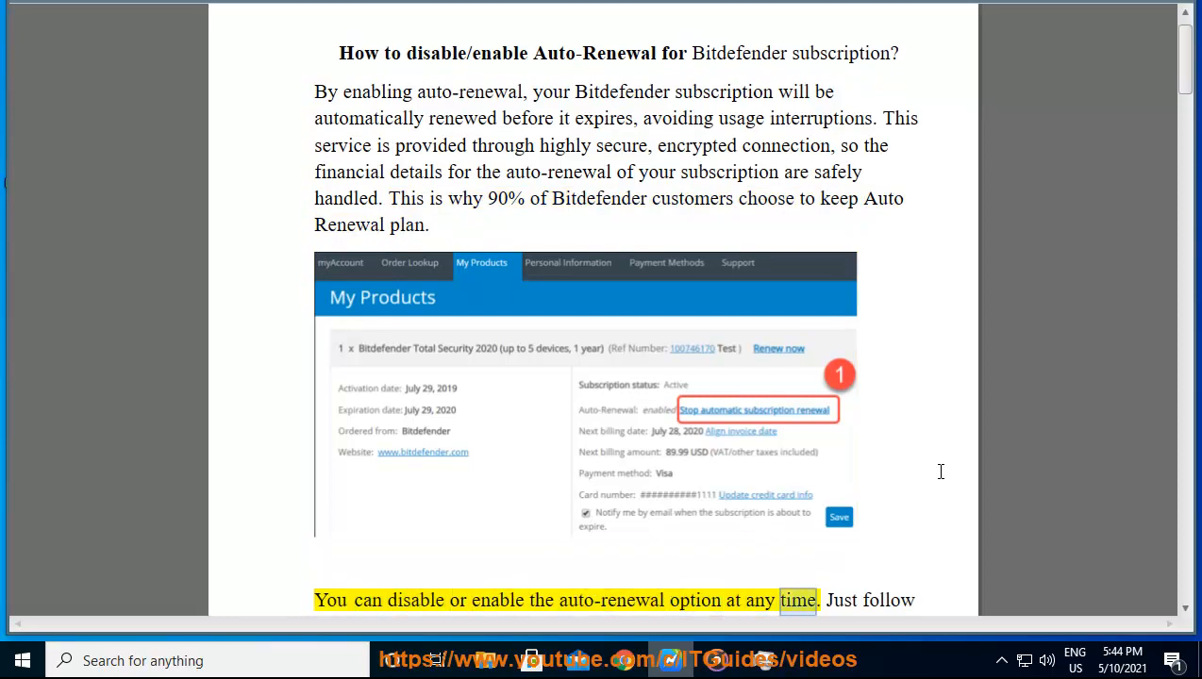
scroll("down", 3)
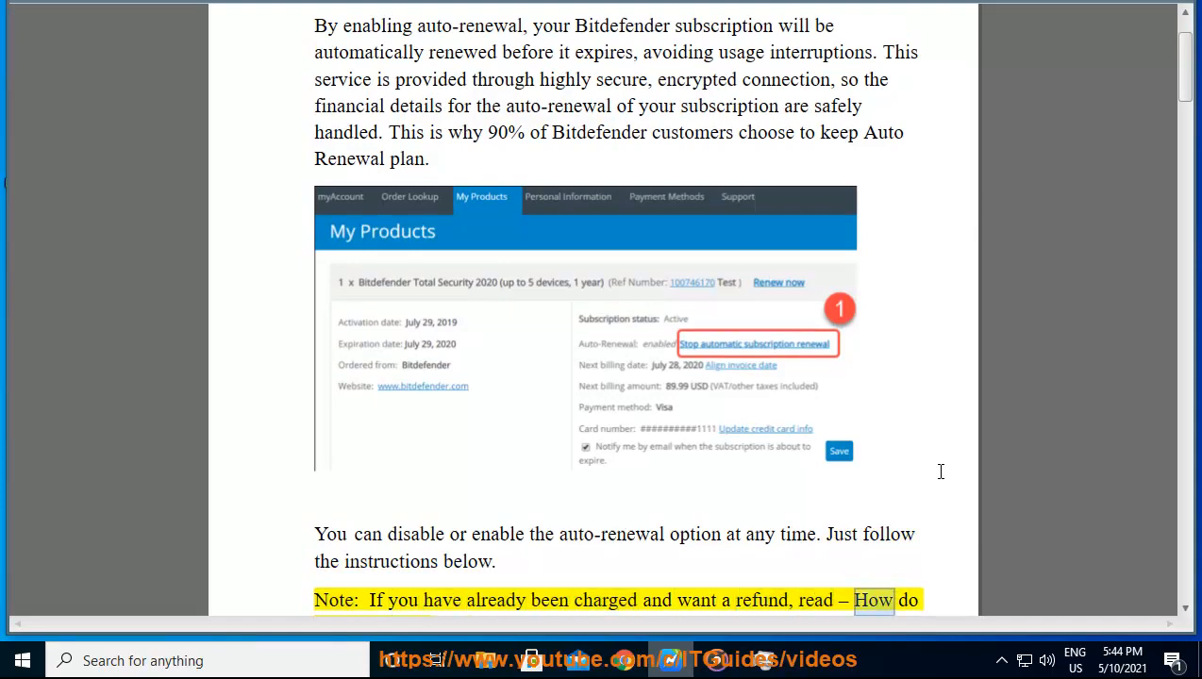
scroll("down", 3)
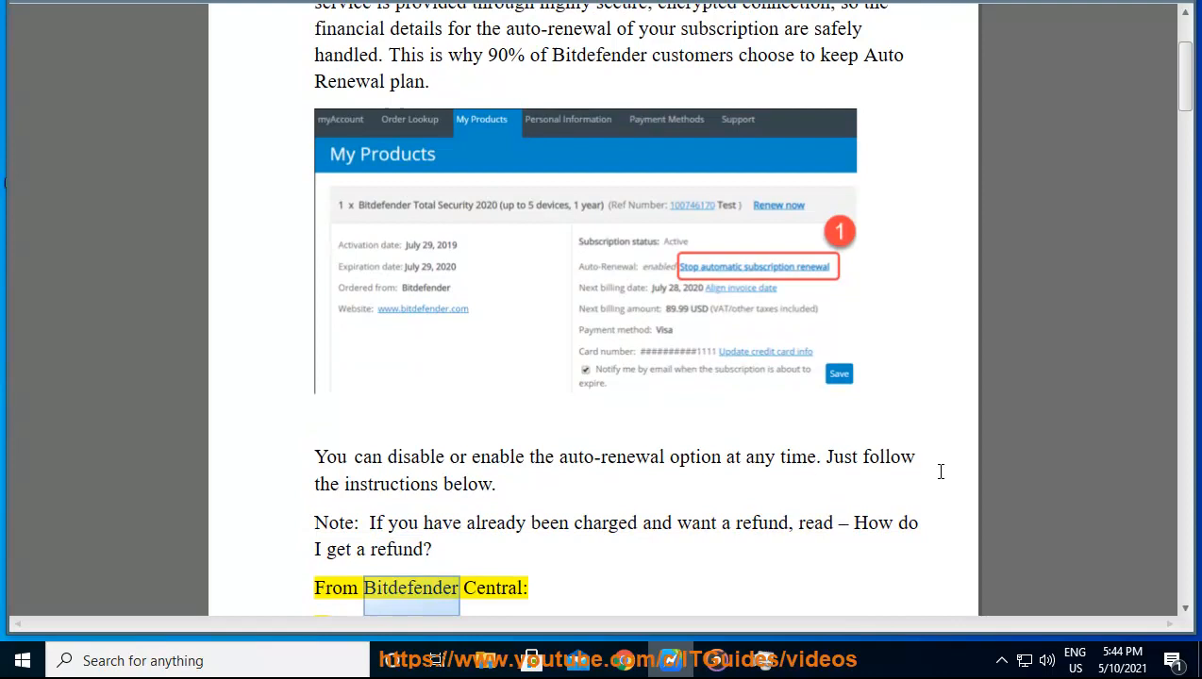
Scroll through pages 1–3 as Bitdefender Central steps 1–9 are highlighted aloud.
scroll("down", 3)
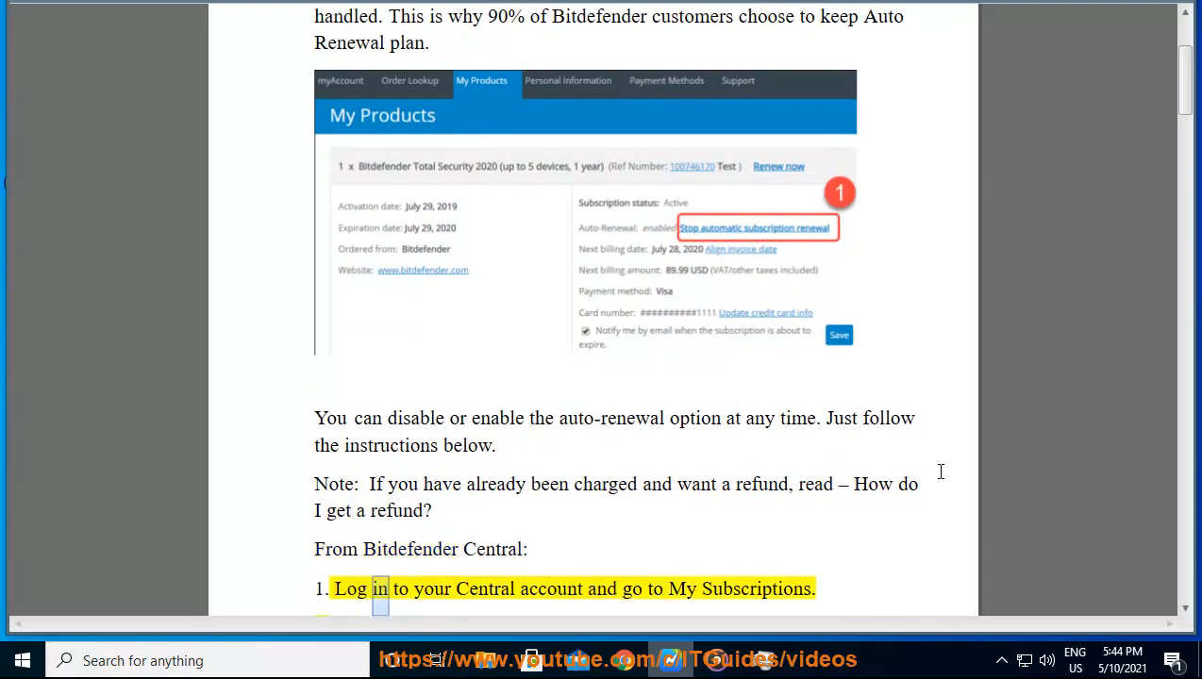
double_click(754, 589)
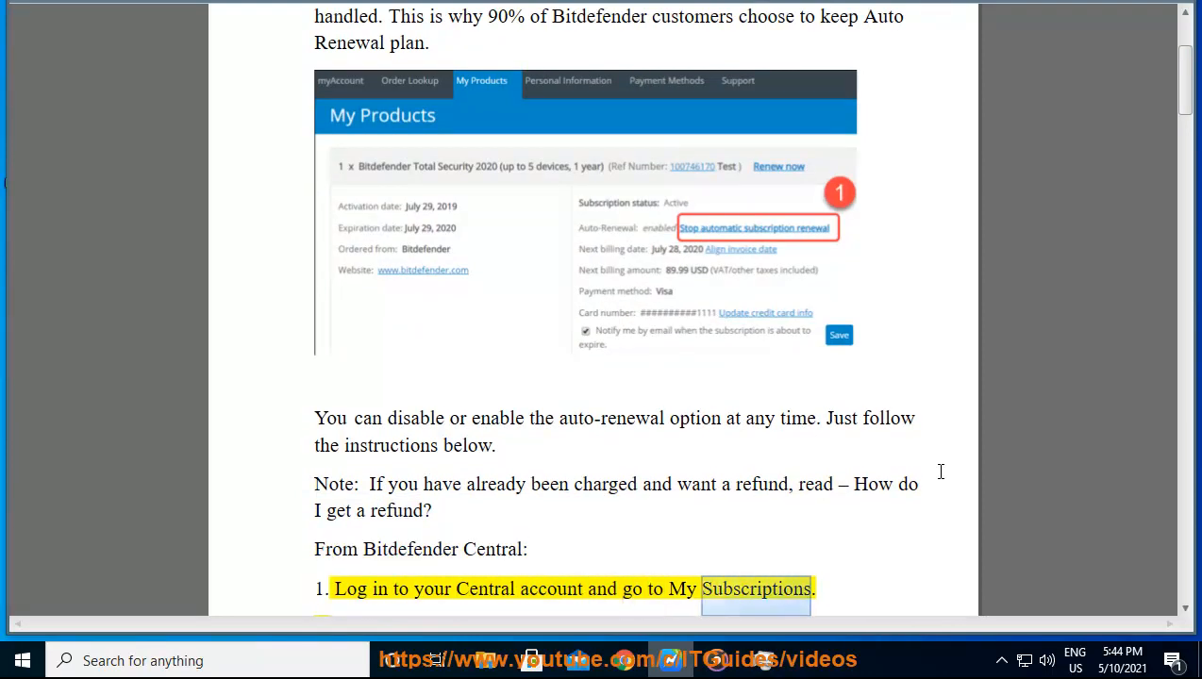
scroll("down", 3)
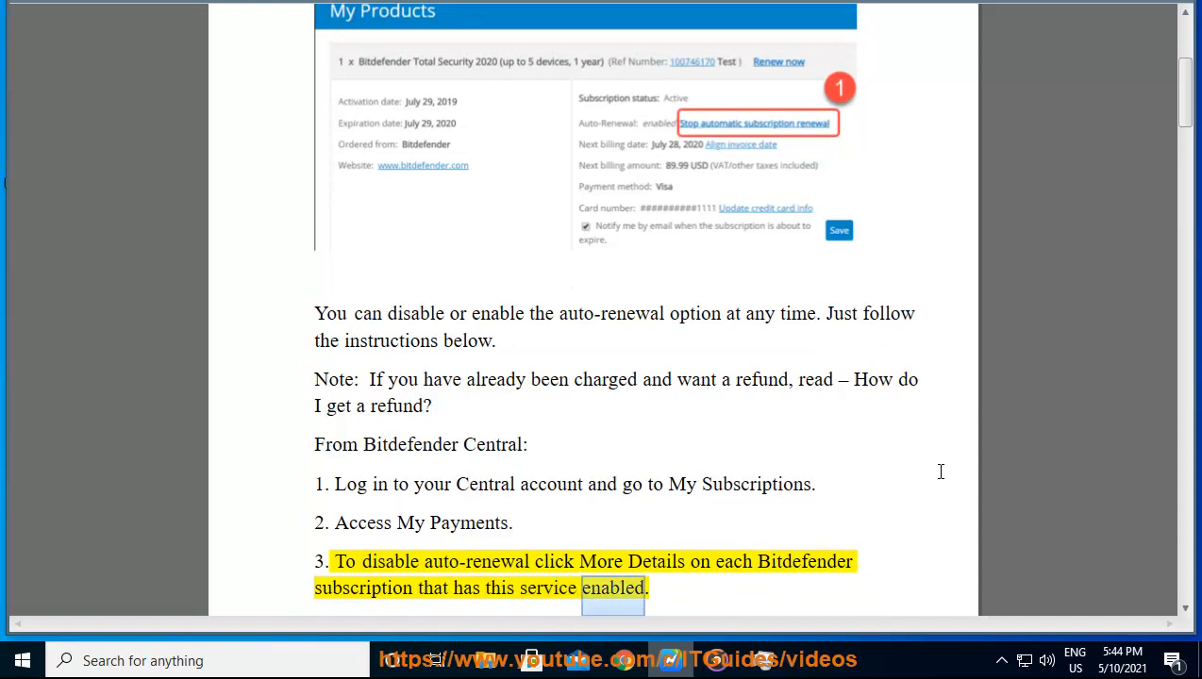
scroll("down", 3)
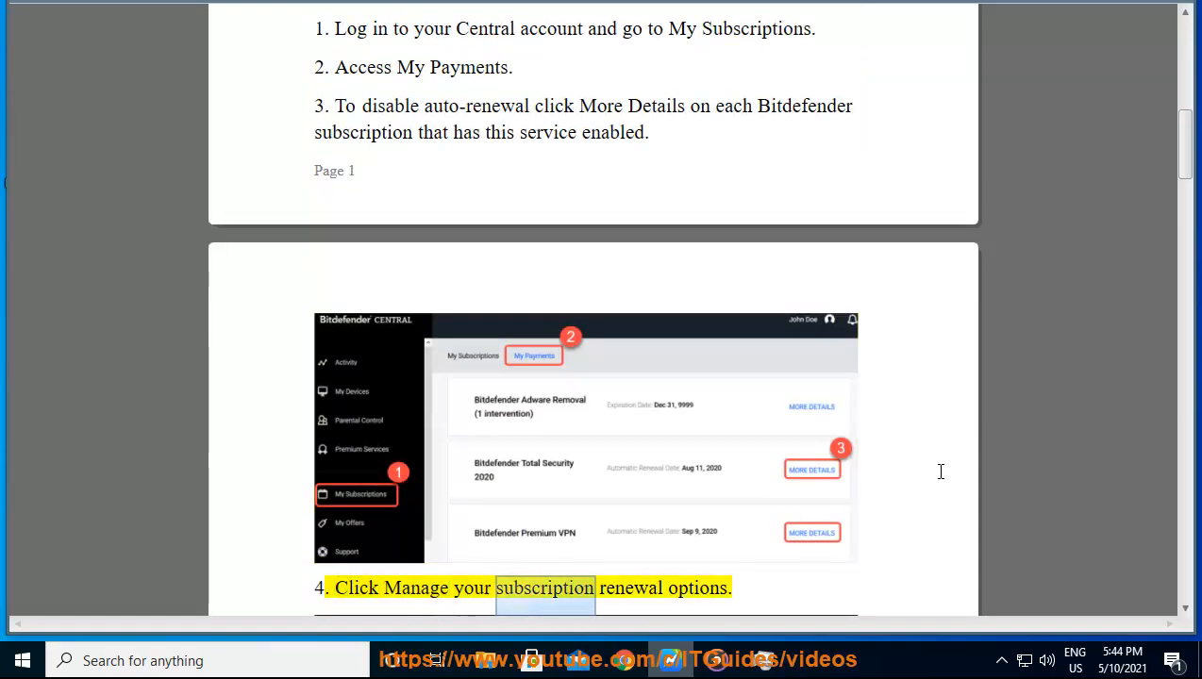
scroll("down", 3)
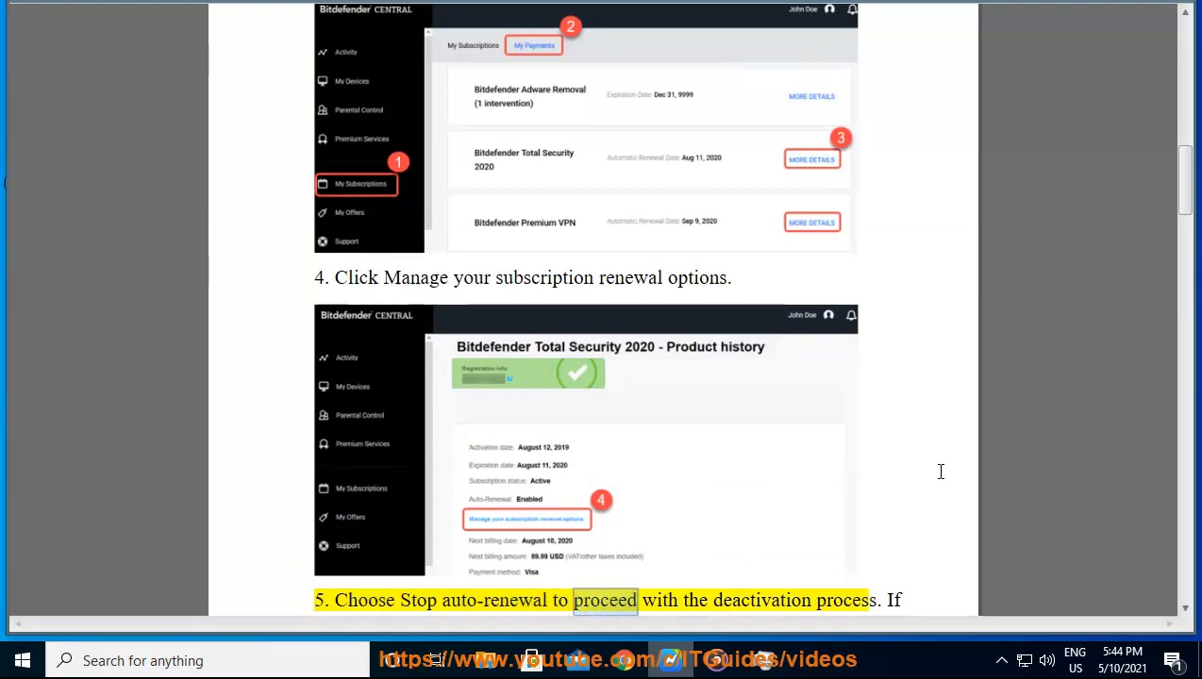
scroll("down", 3)
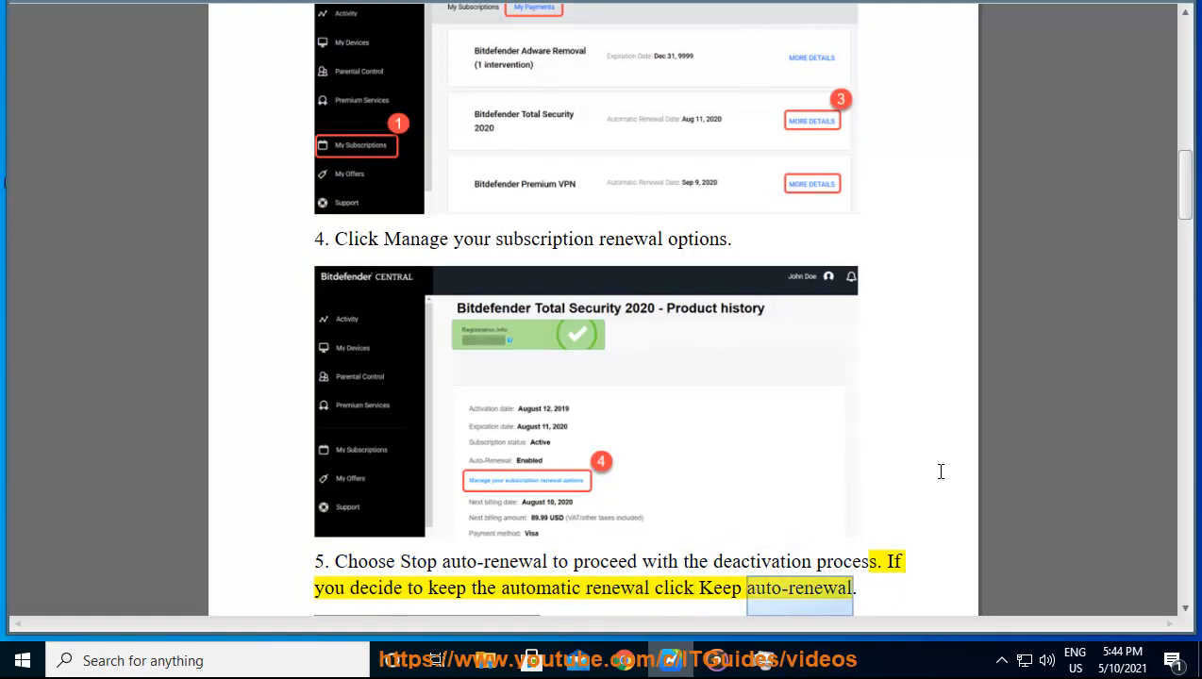
scroll("down", 3)
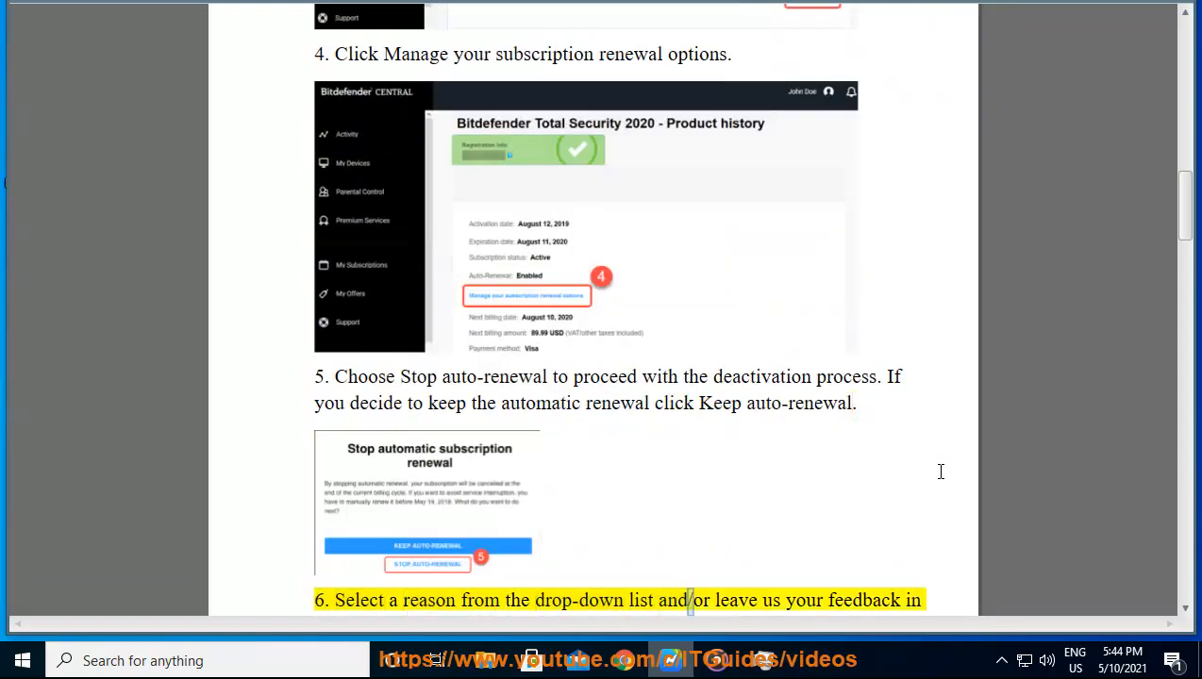
scroll("down", 3)
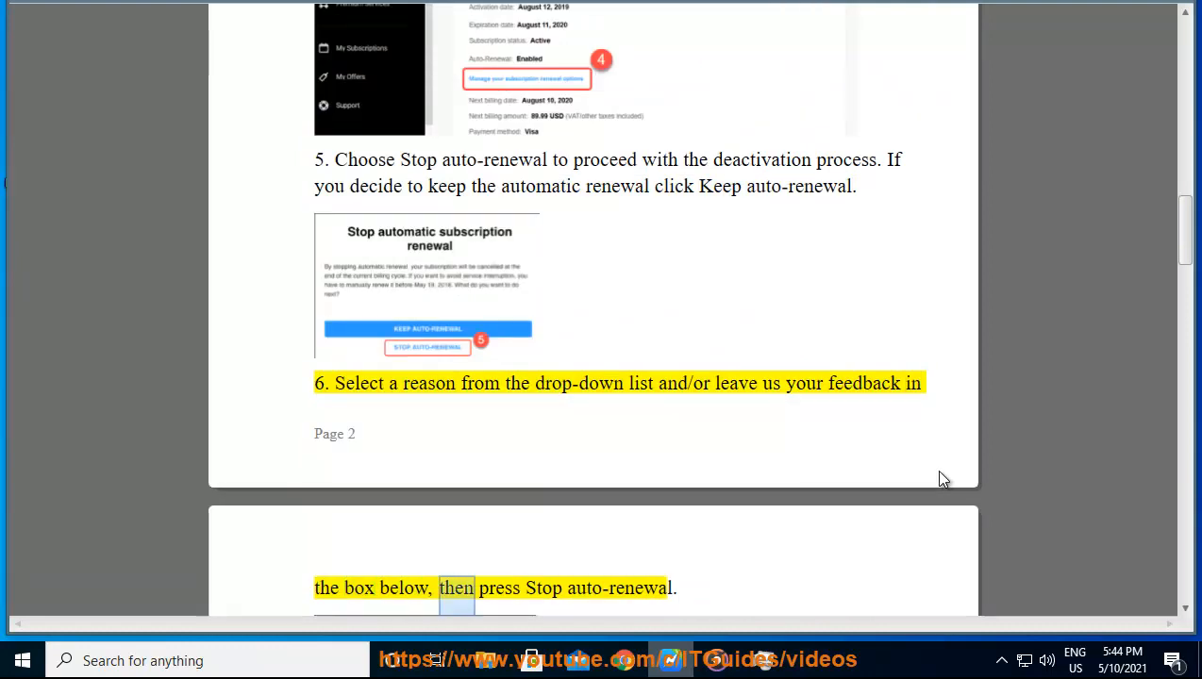
scroll("down", 3)
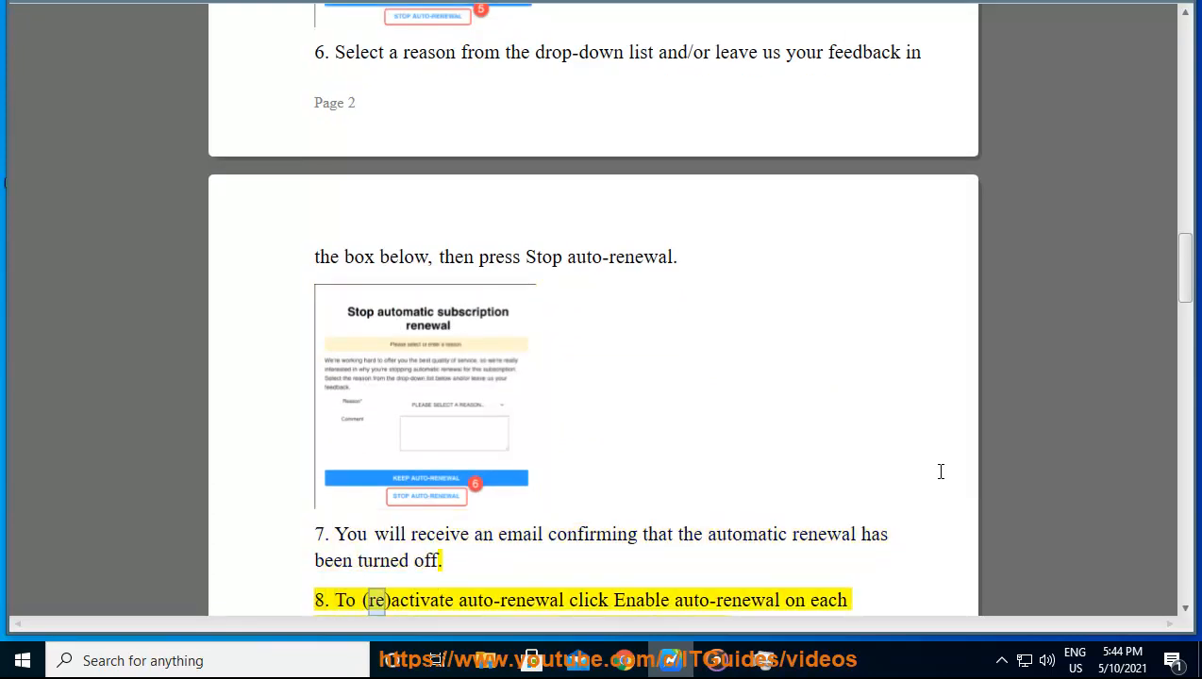
double_click(726, 600)
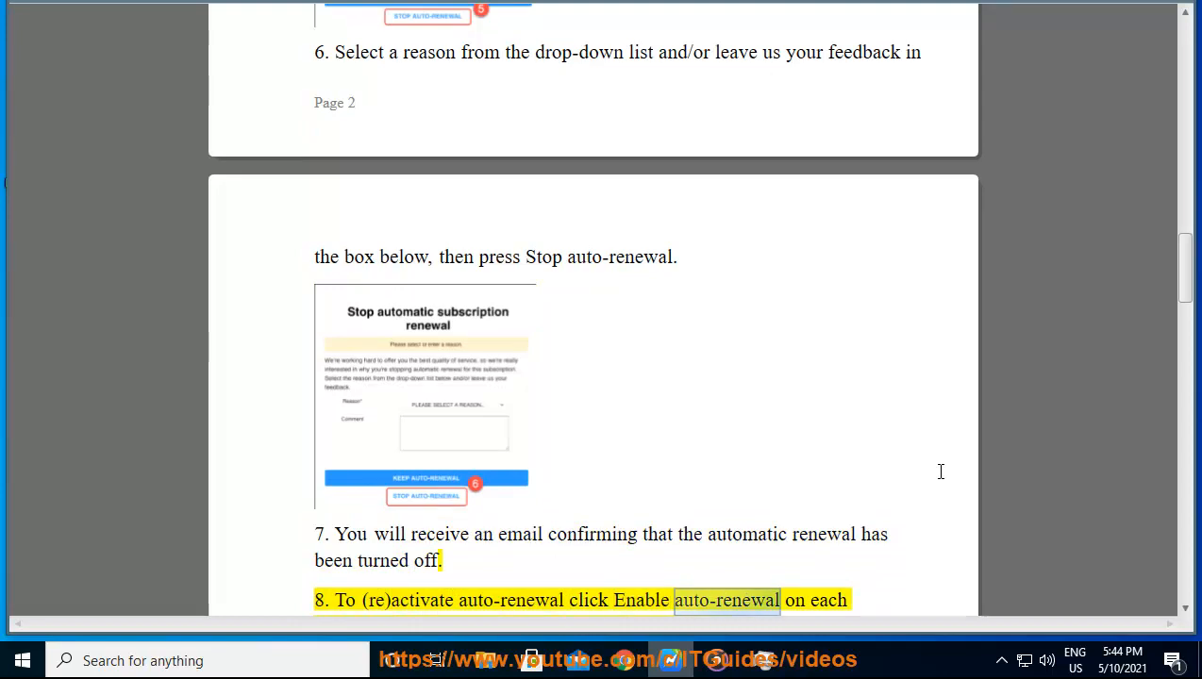
scroll("down", 3)
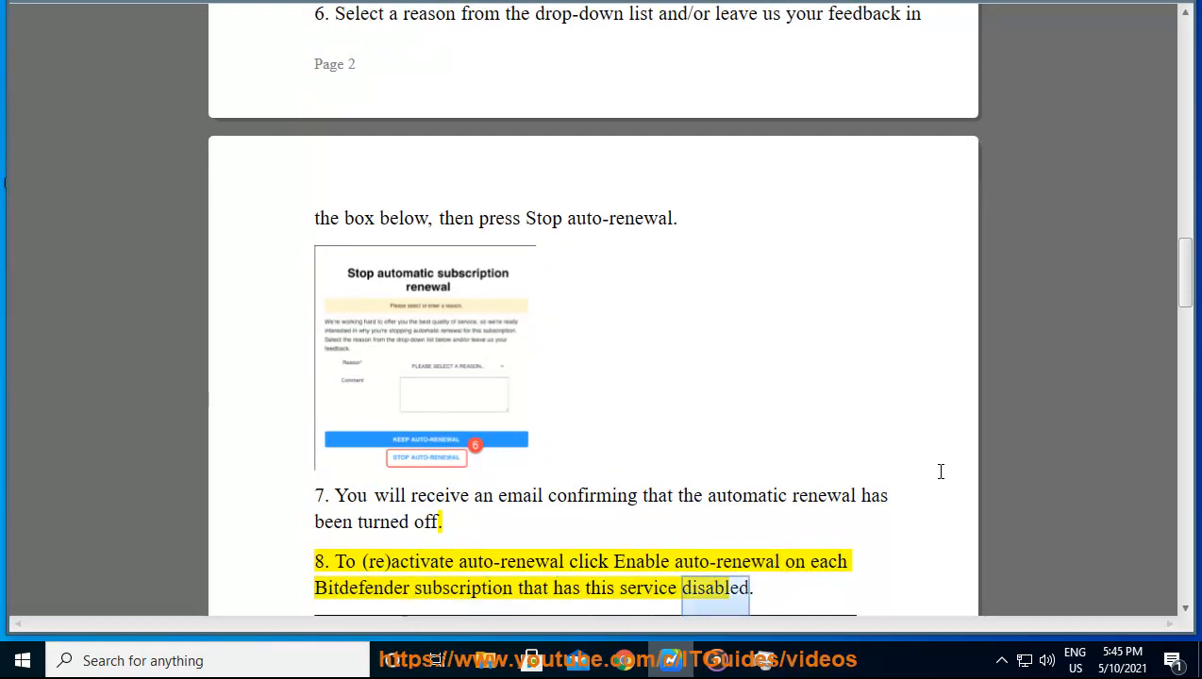
scroll("down", 3)
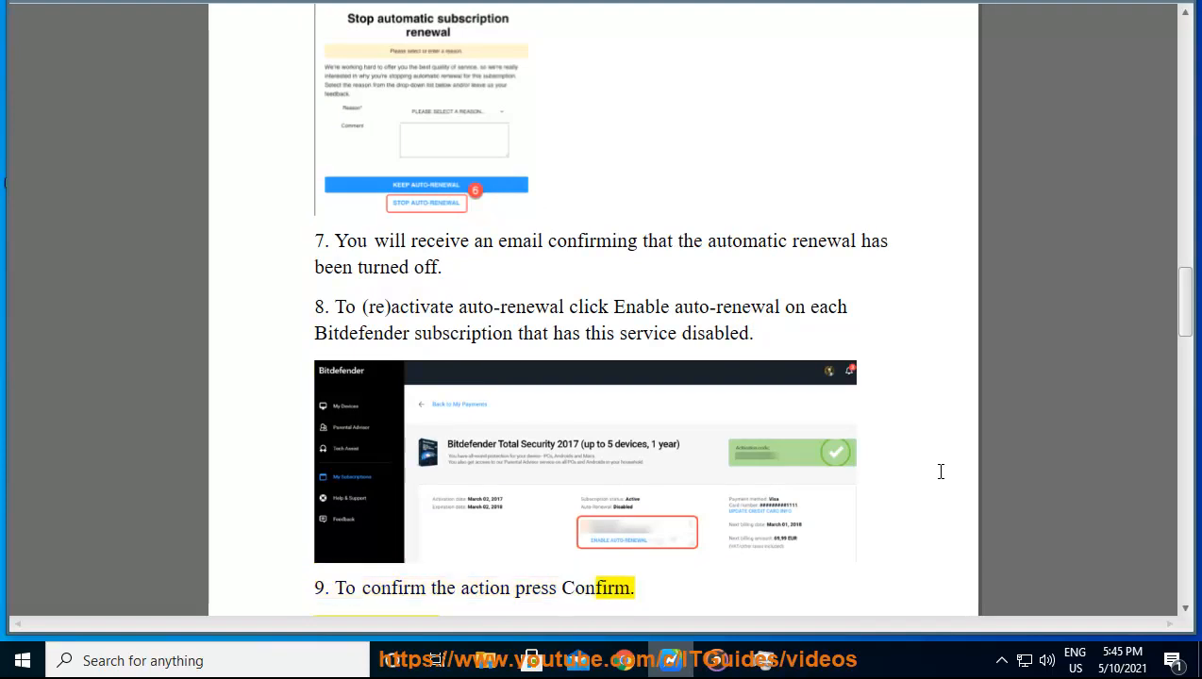
scroll("down", 3)
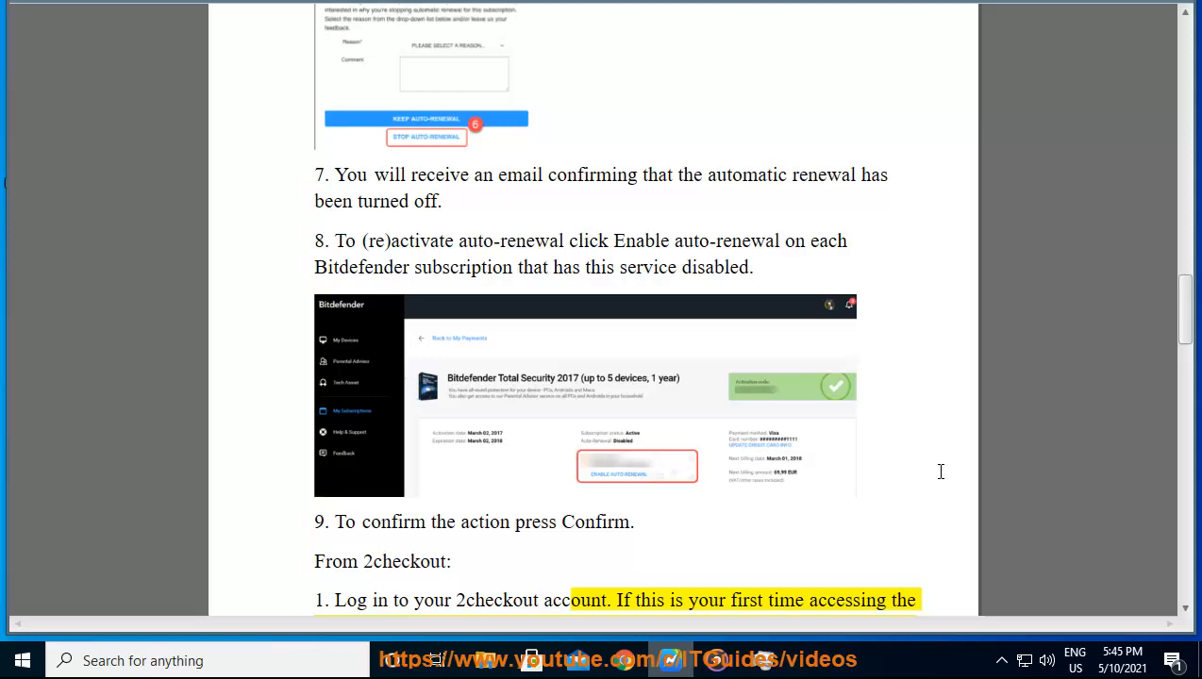
Follow 2checkout steps 1–8 through Confirm to the 'To get a better understanding' note.
scroll("down", 3)
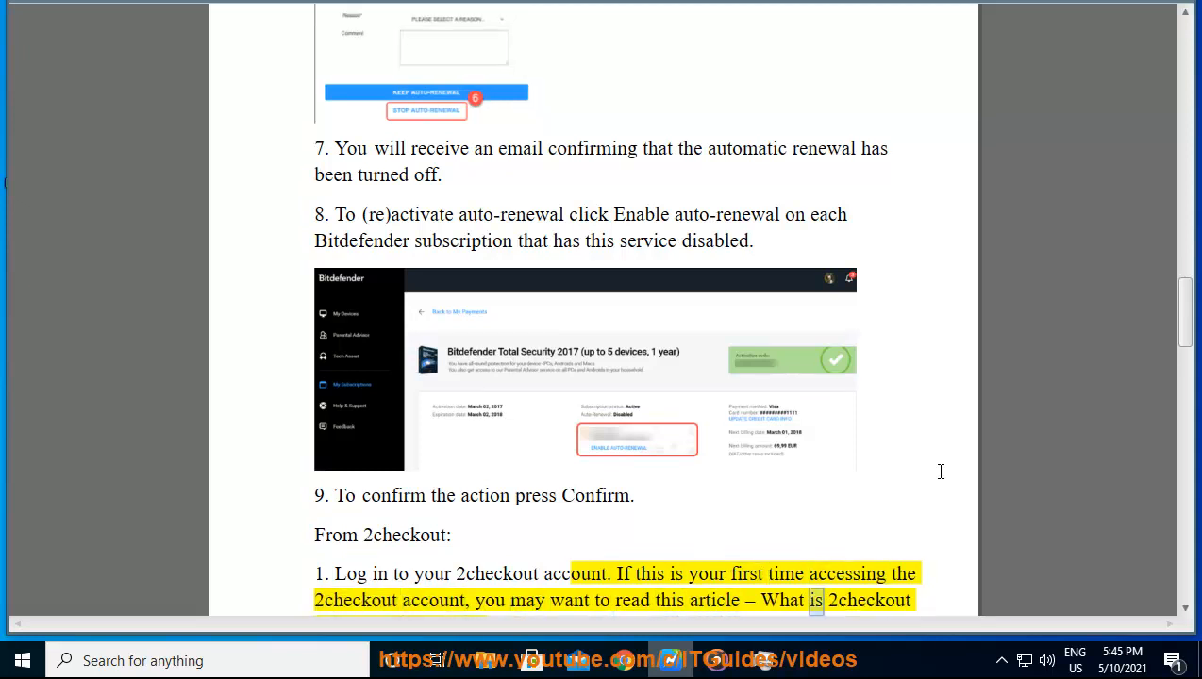
scroll("down", 3)
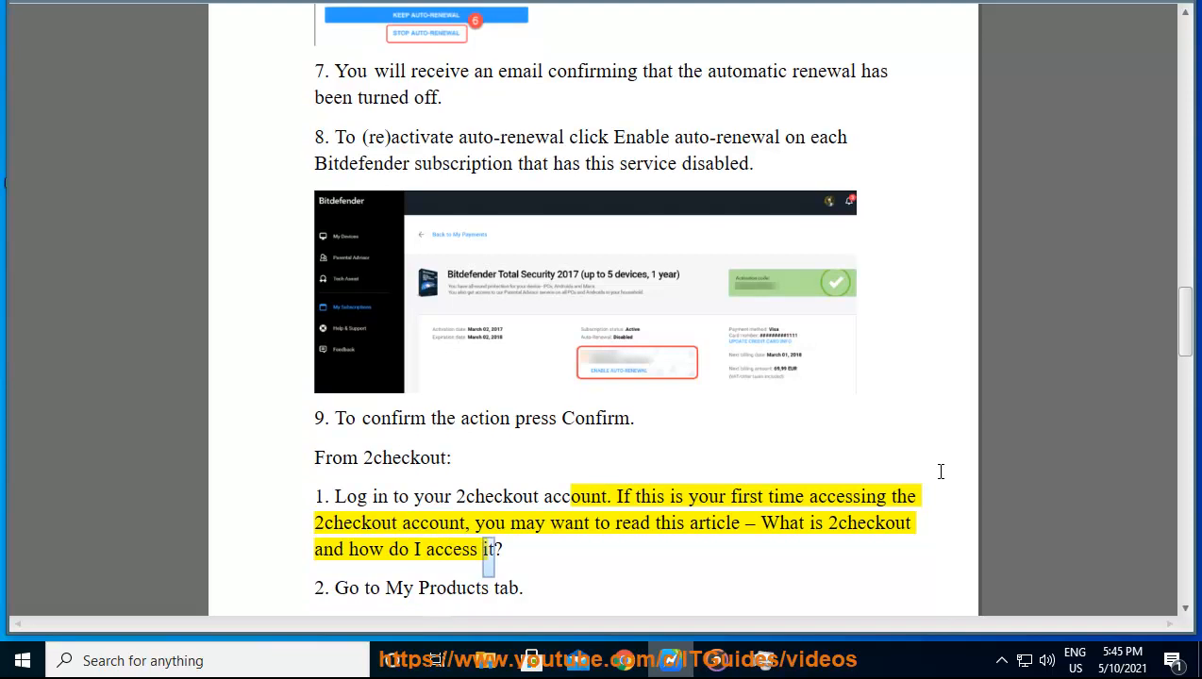
scroll("down", 3)
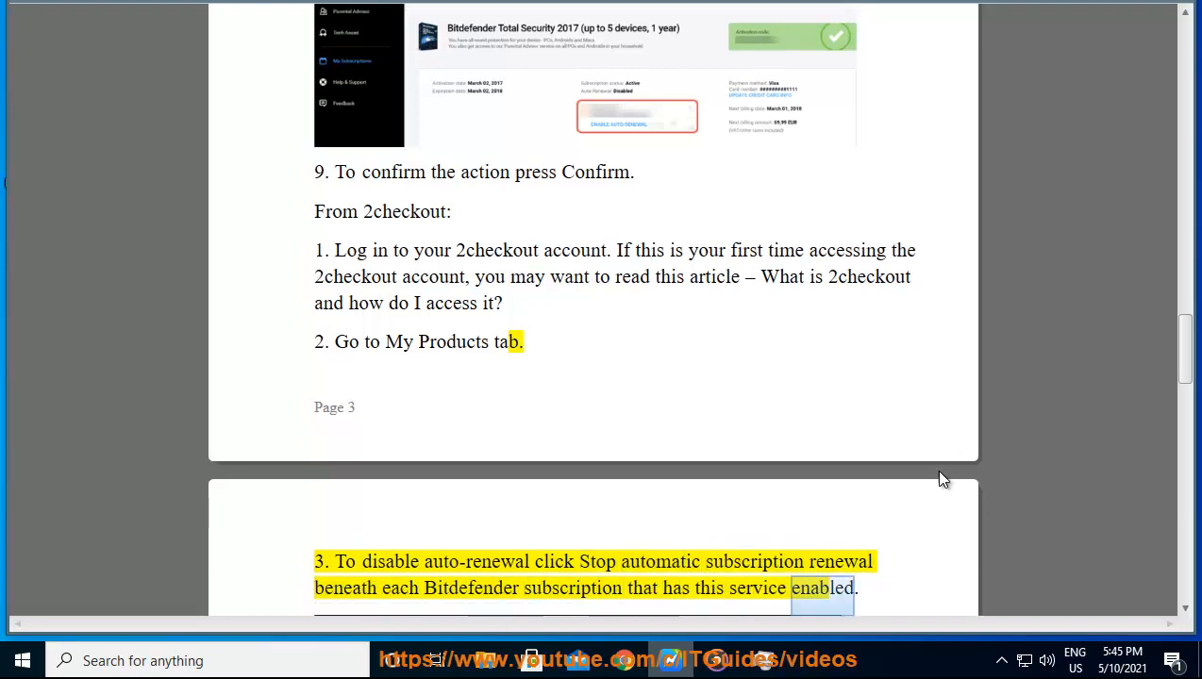
scroll("down", 3)
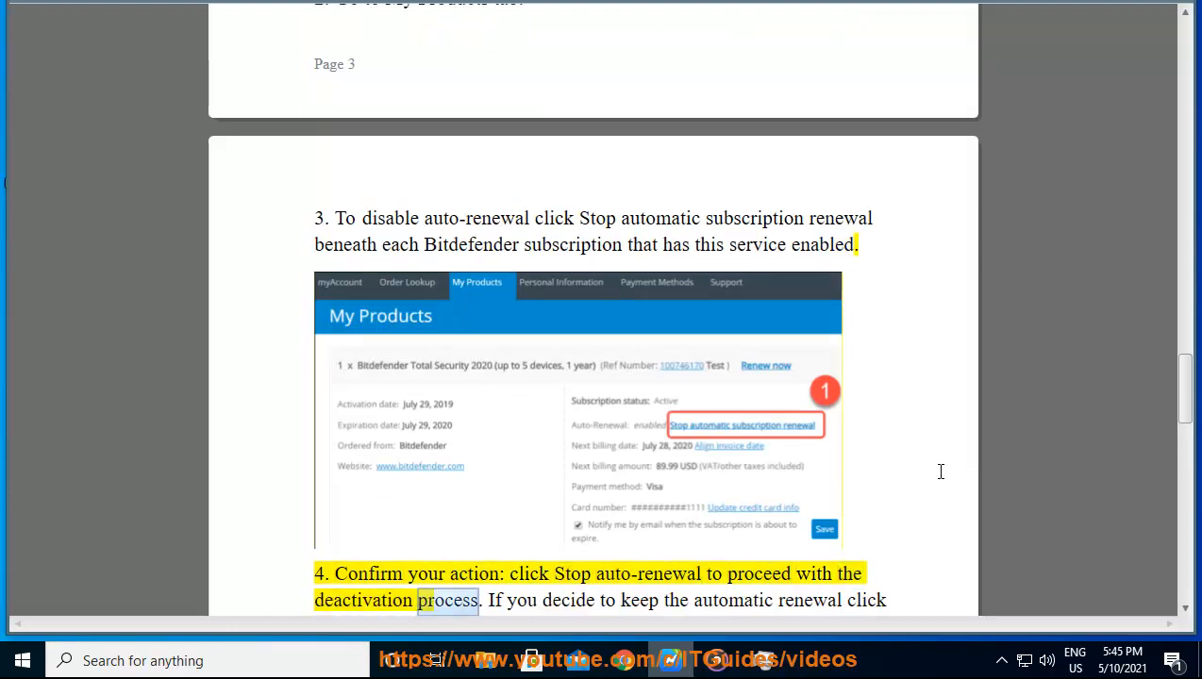
scroll("up", 3)
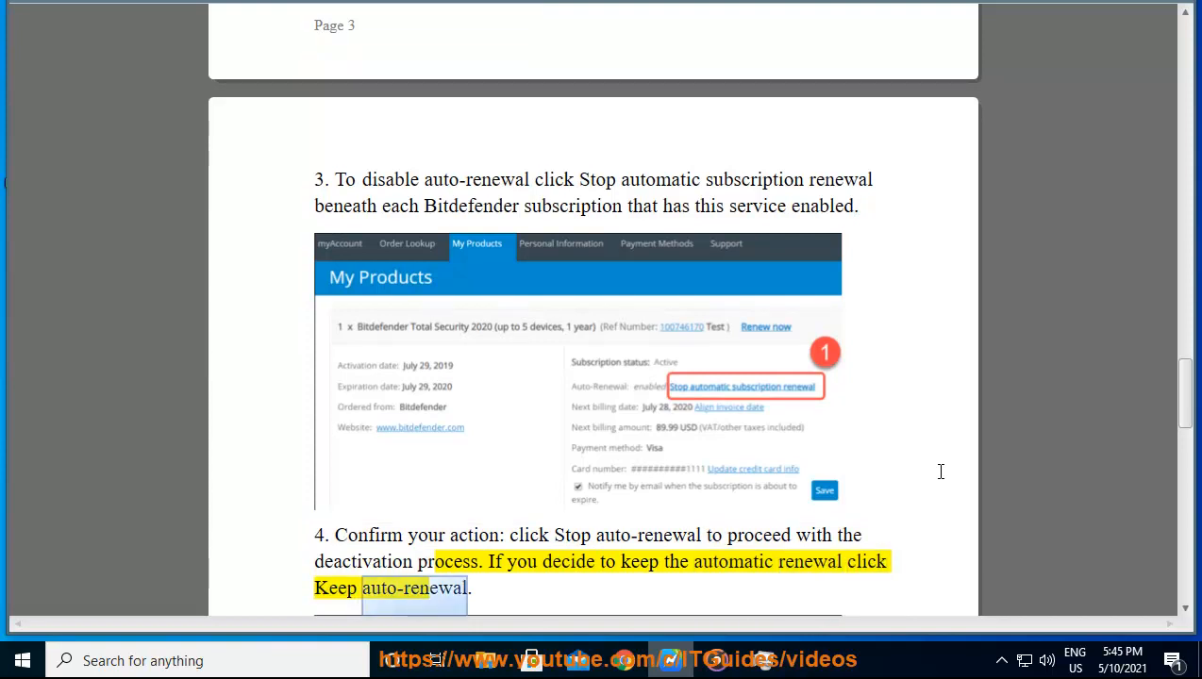
scroll("down", 3)
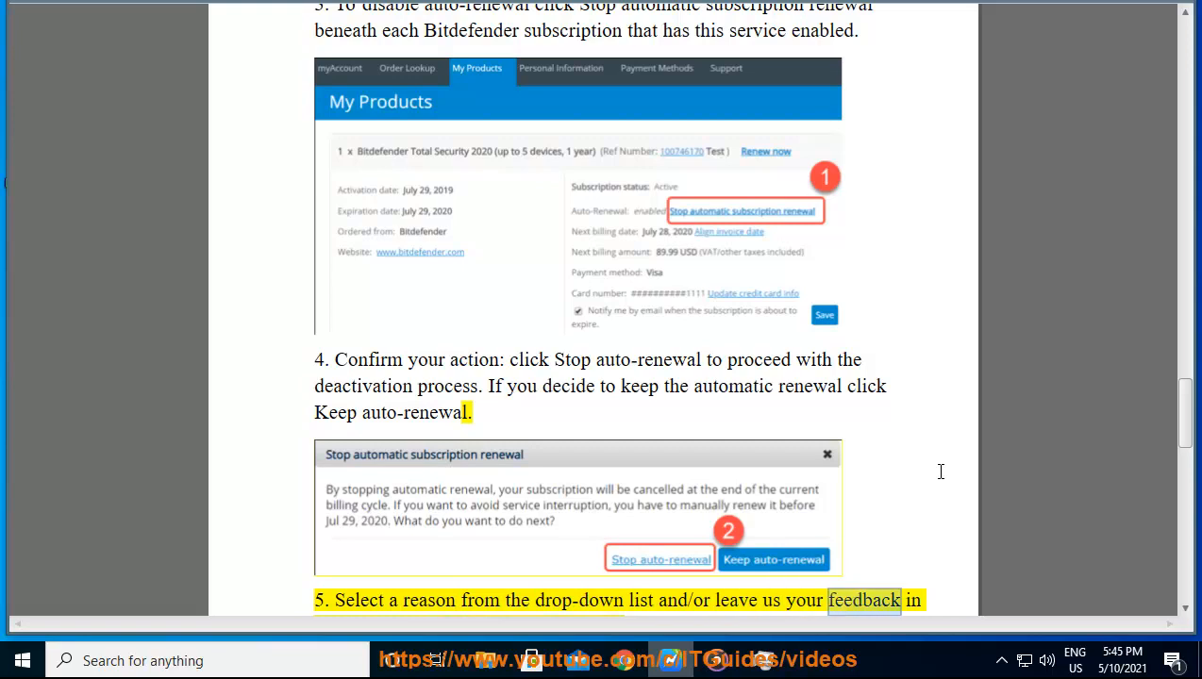
scroll("down", 3)
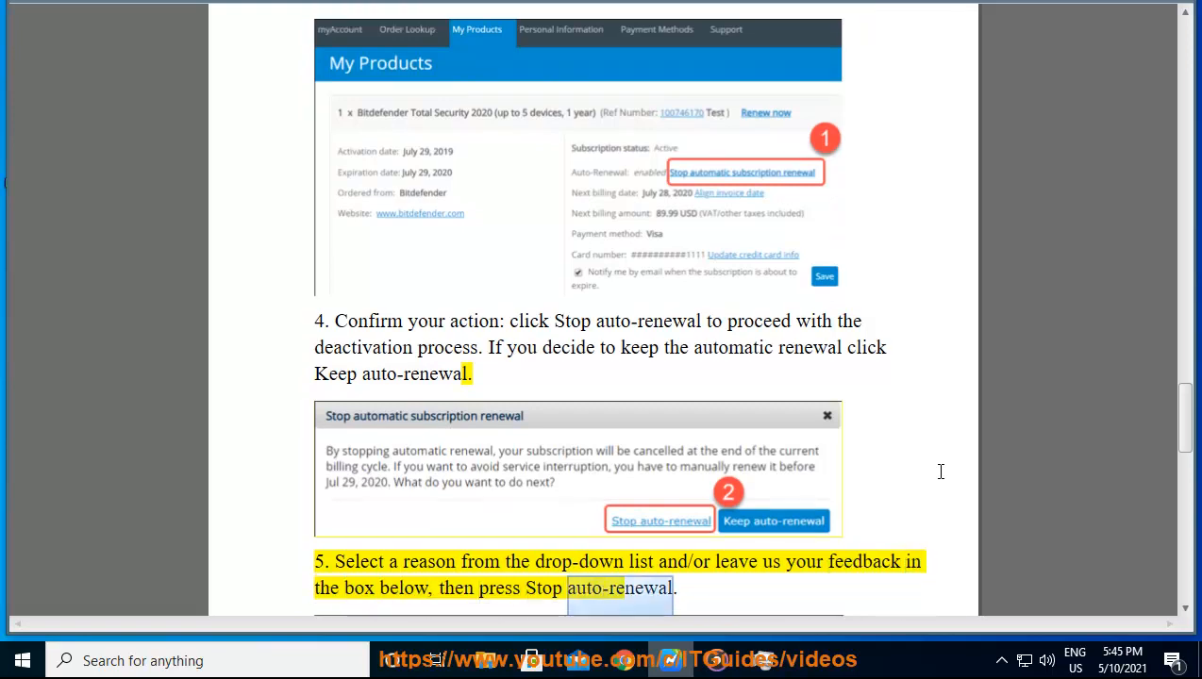
scroll("down", 3)
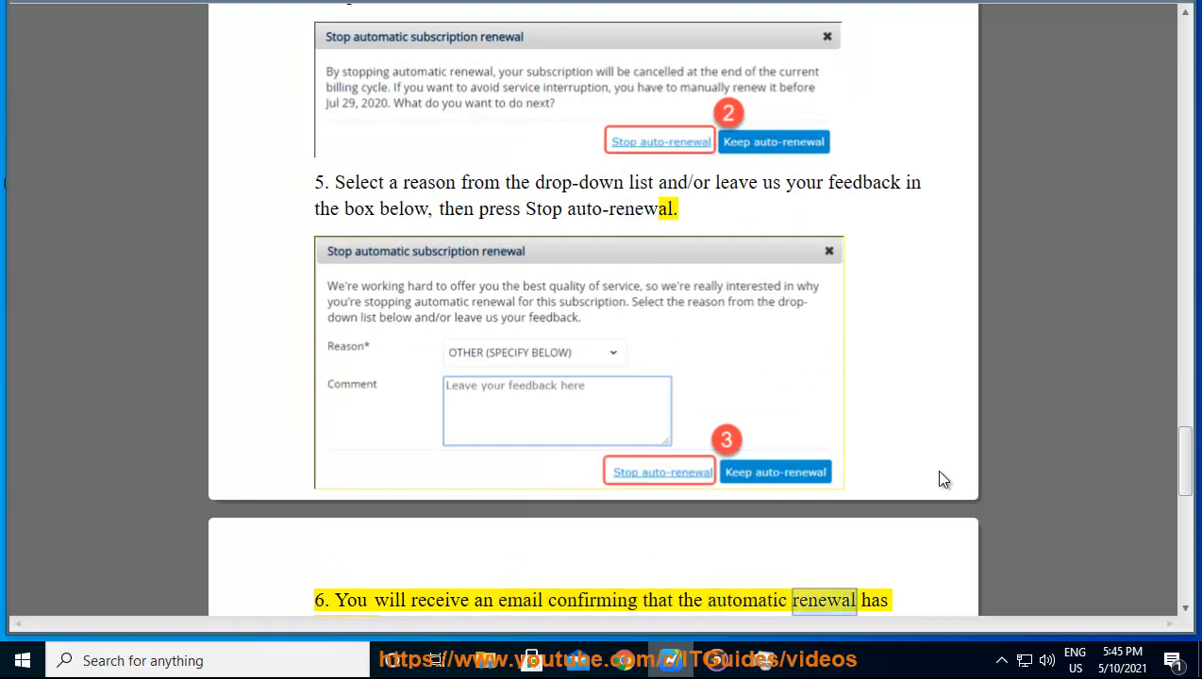
scroll("down", 3)
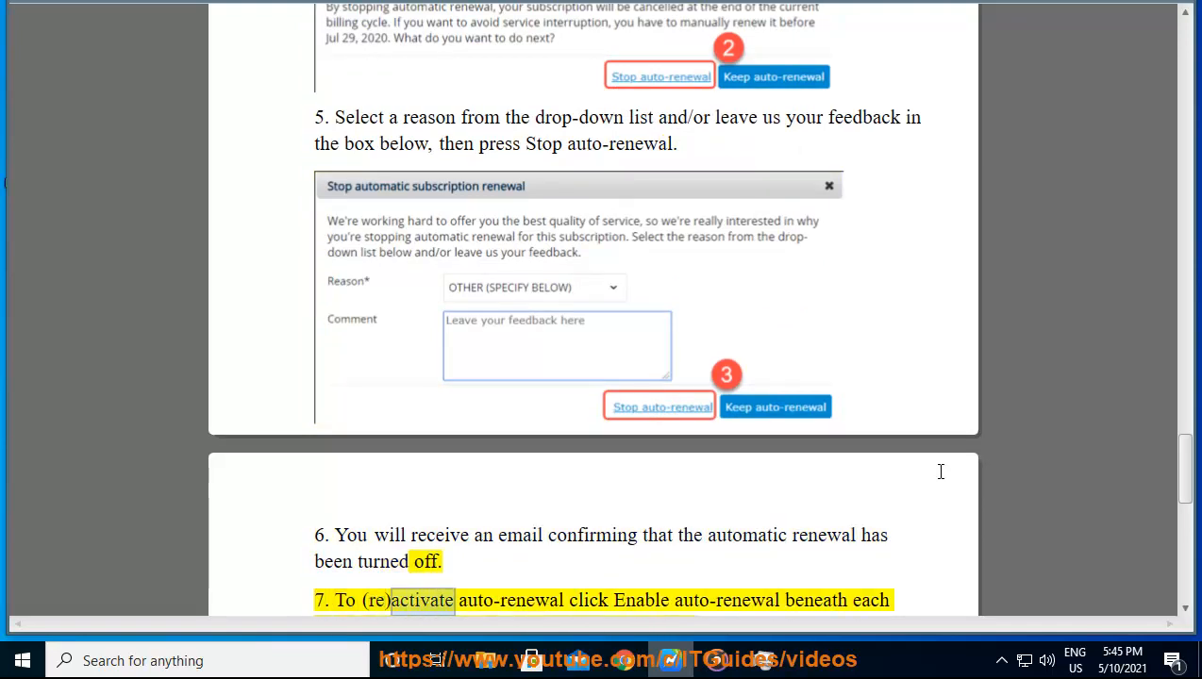
scroll("down", 3)
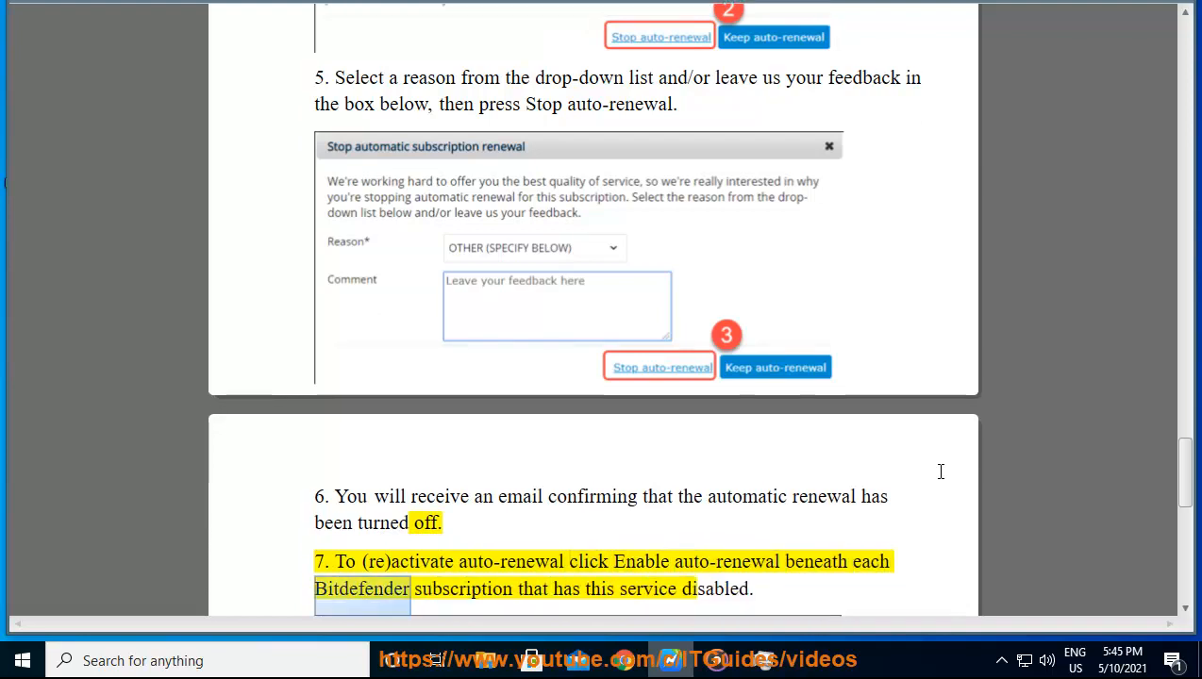
double_click(716, 589)
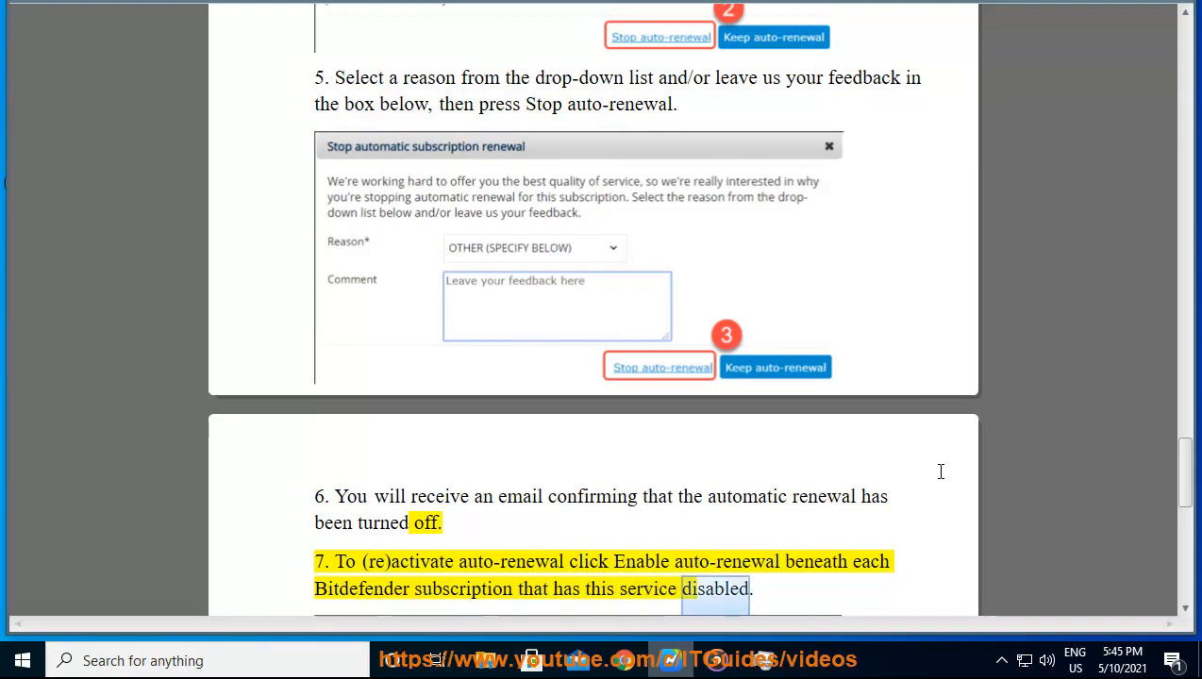
scroll("down", 3)
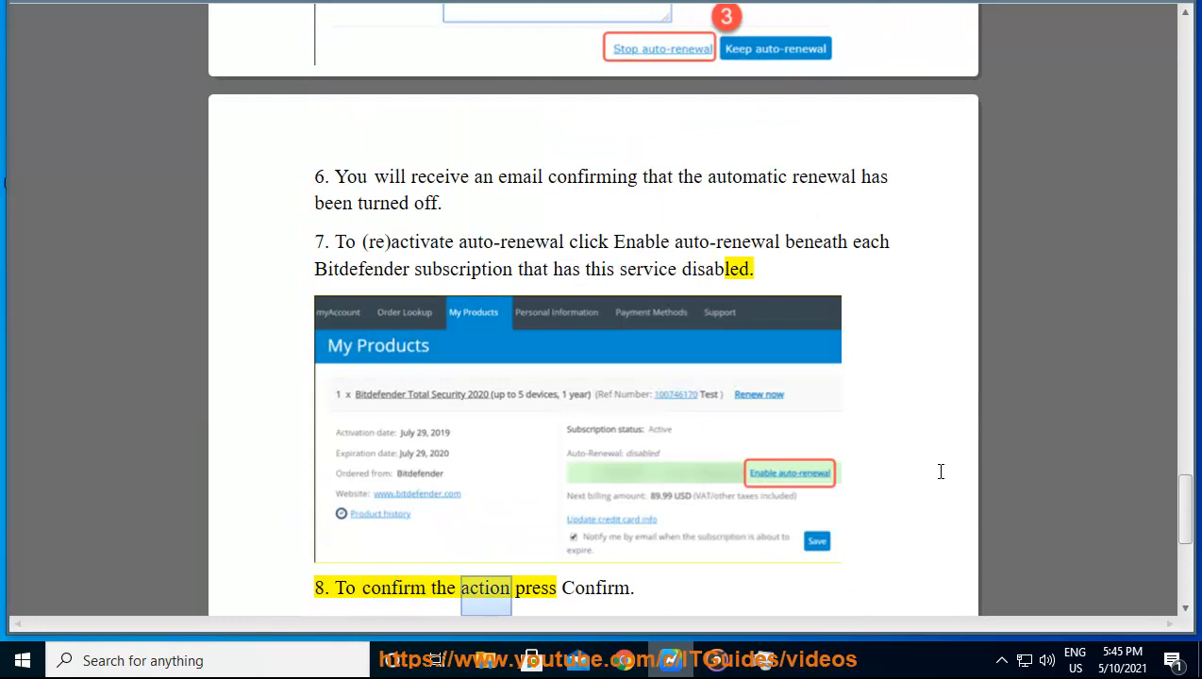
scroll("down", 3)
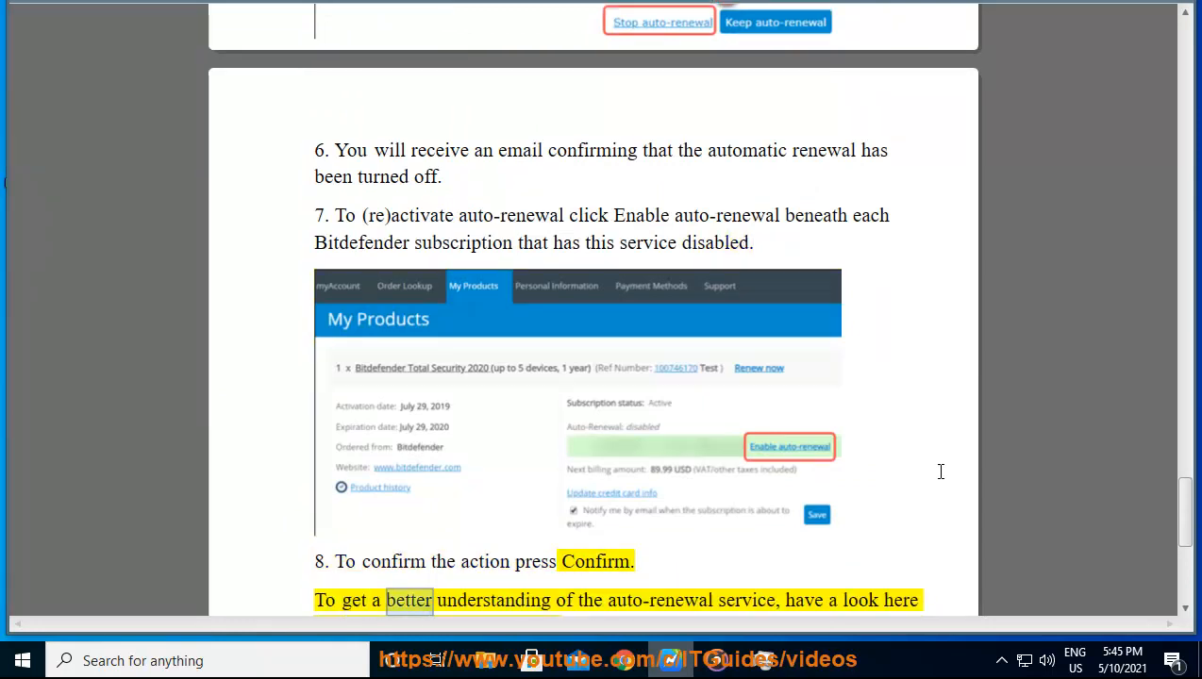